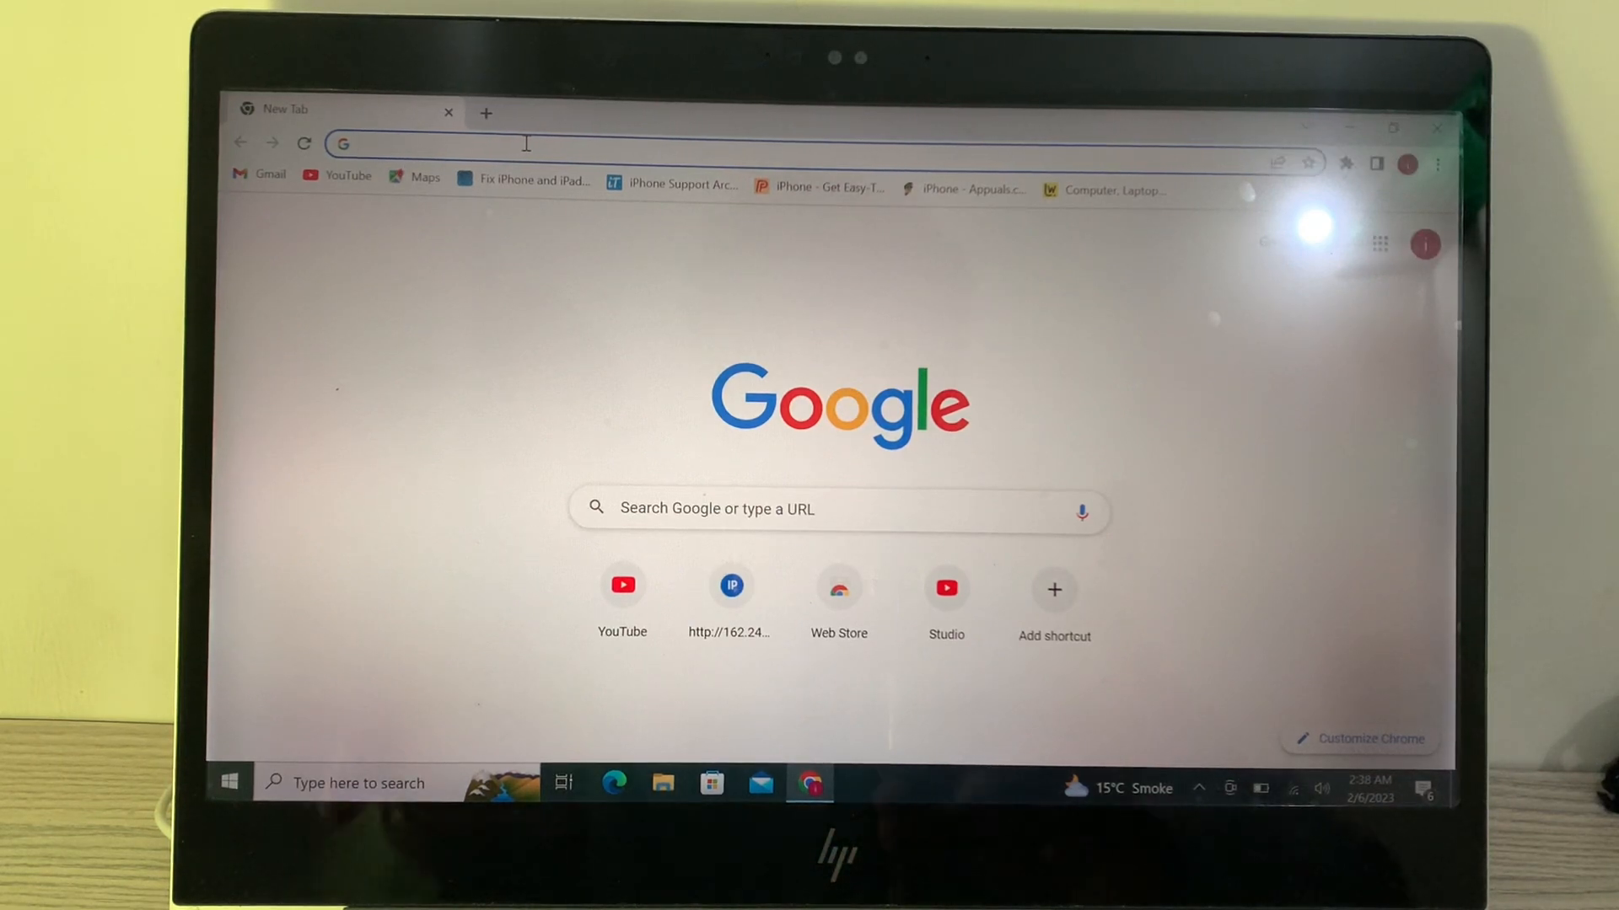
Step: Search Google for iClarified by picking the 'iclearfied' autocomplete suggestion
{"action": "type", "text": "icle"}
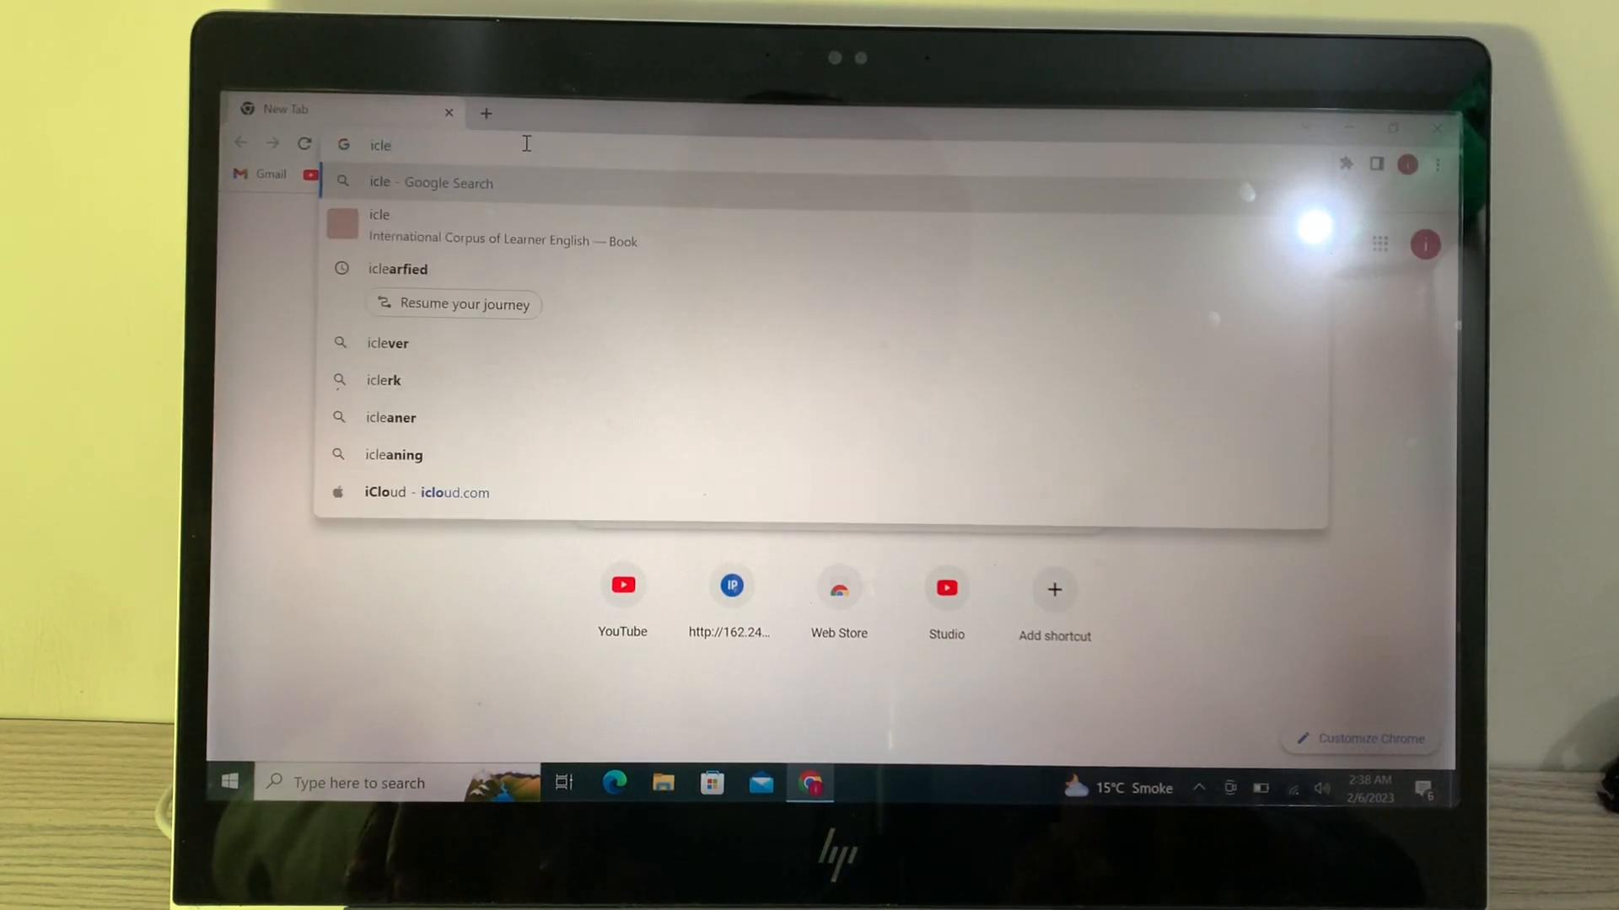
{"action": "left_click", "coordinate": [398, 268]}
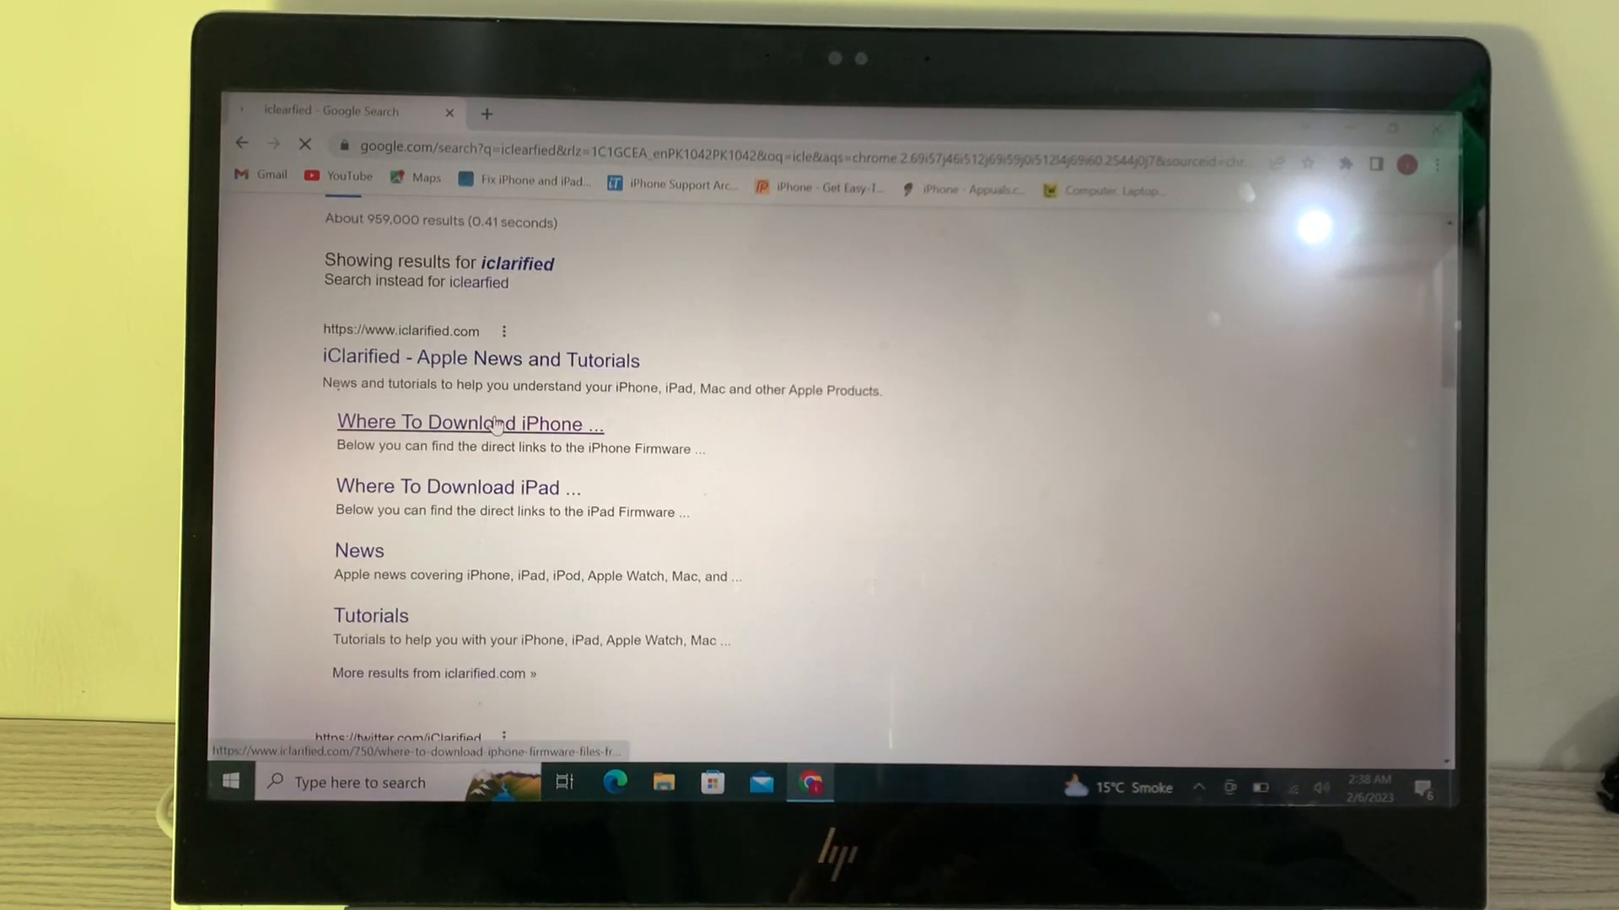
Step: Load iClarified's iPhone firmware page and start downloading the iOS 16.3 iPhone XS .ipsw file
{"action": "left_click", "coordinate": [468, 424]}
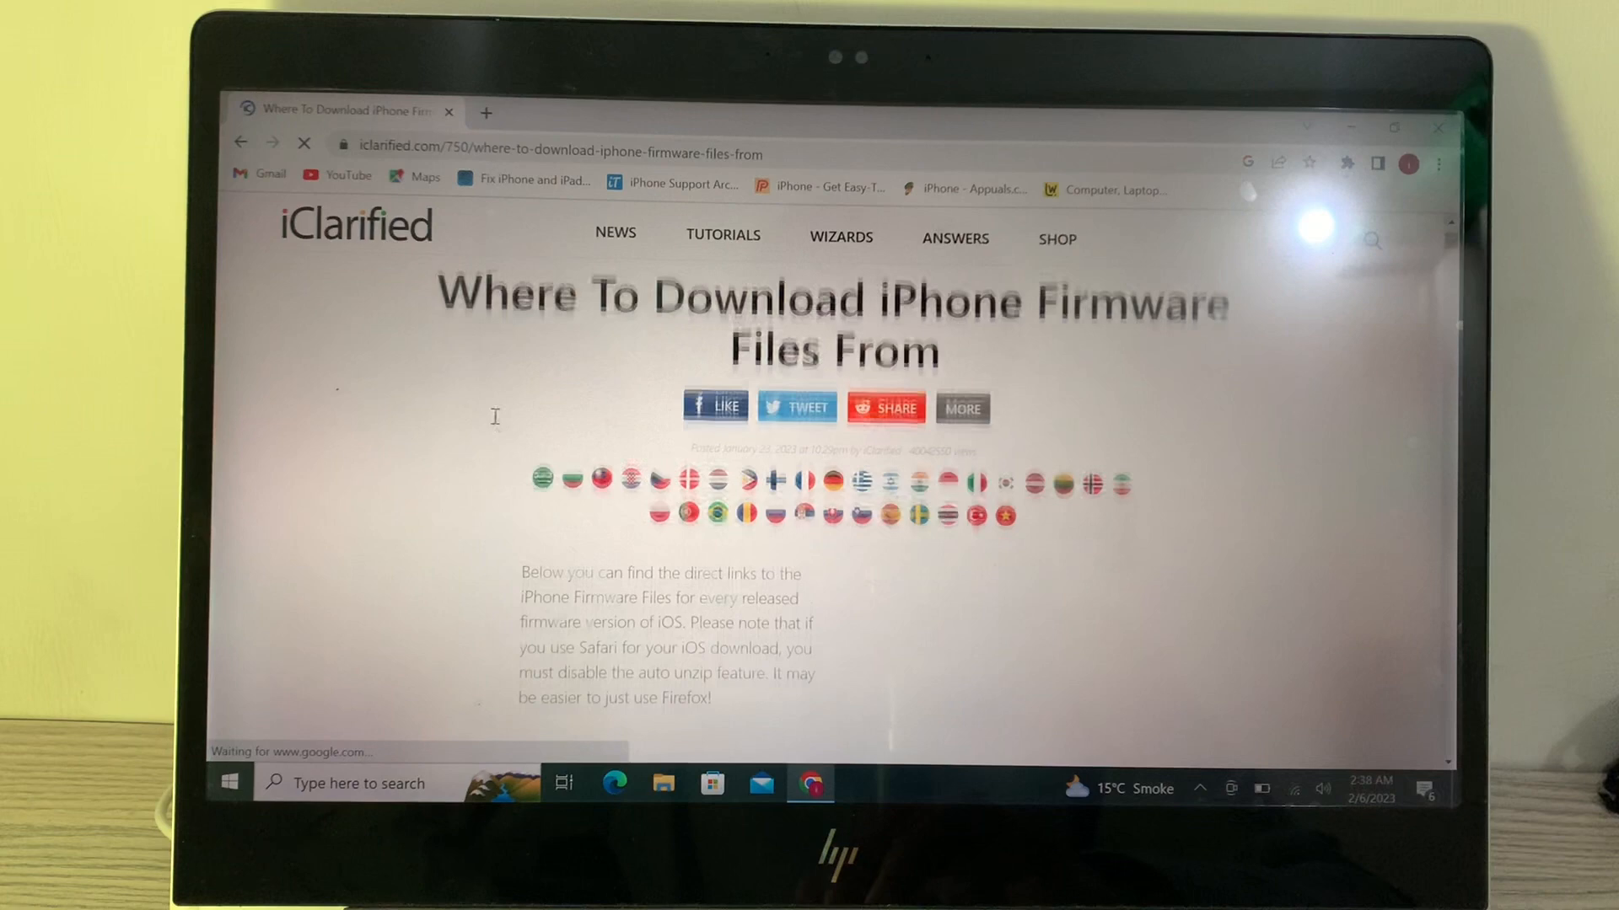
{"action": "scroll", "scroll_direction": "down", "scroll_amount": 3}
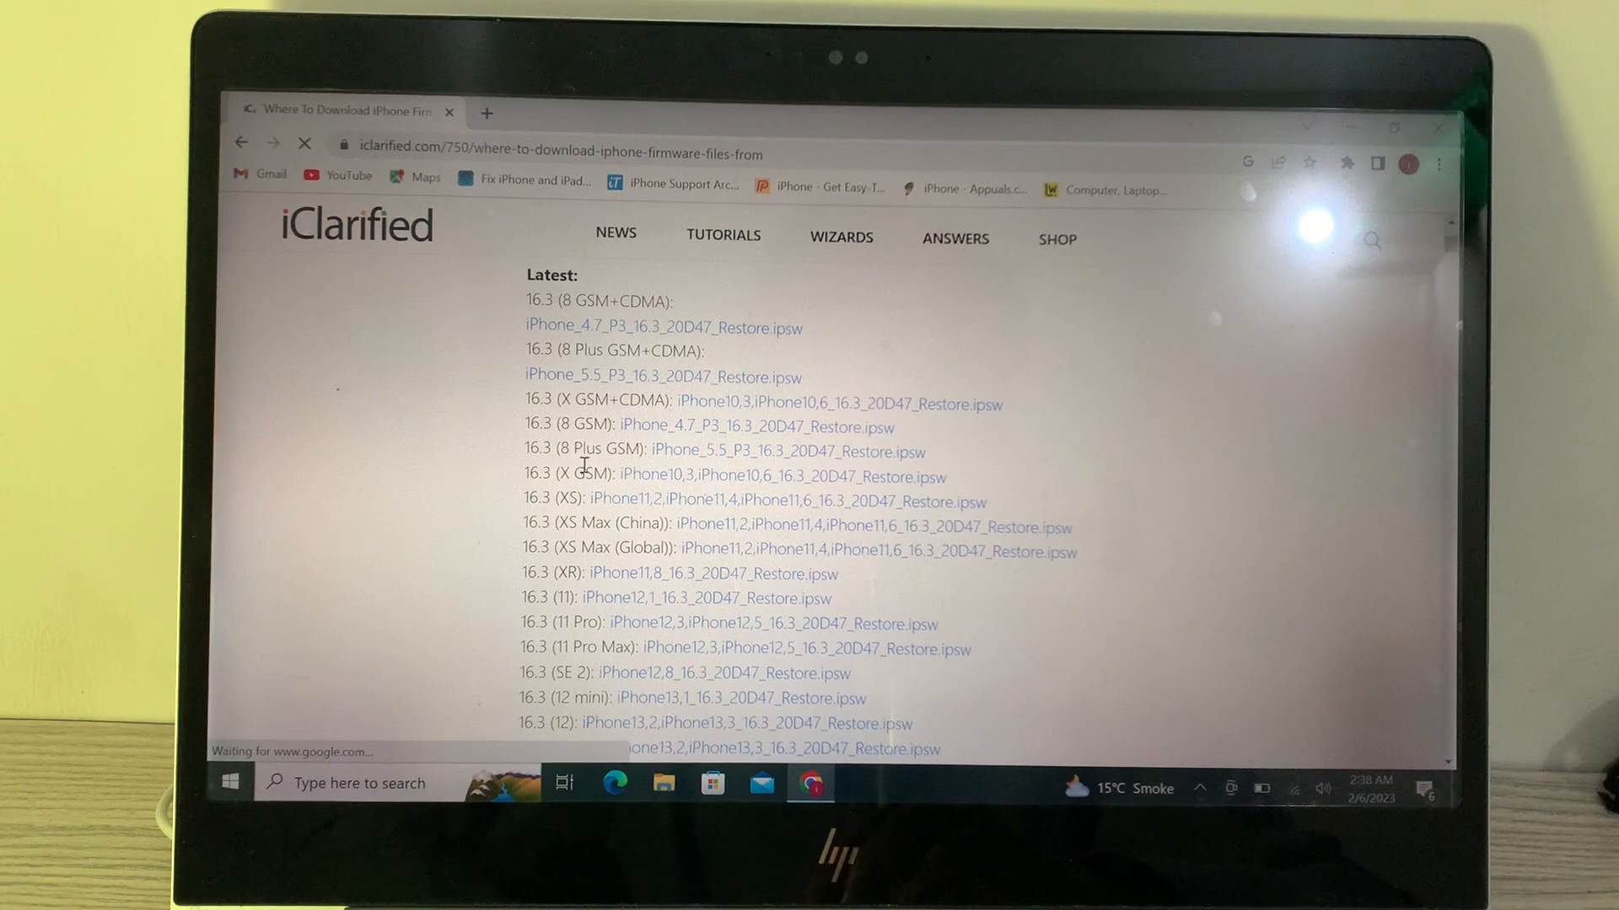
{"action": "scroll", "scroll_direction": "down", "scroll_amount": 3}
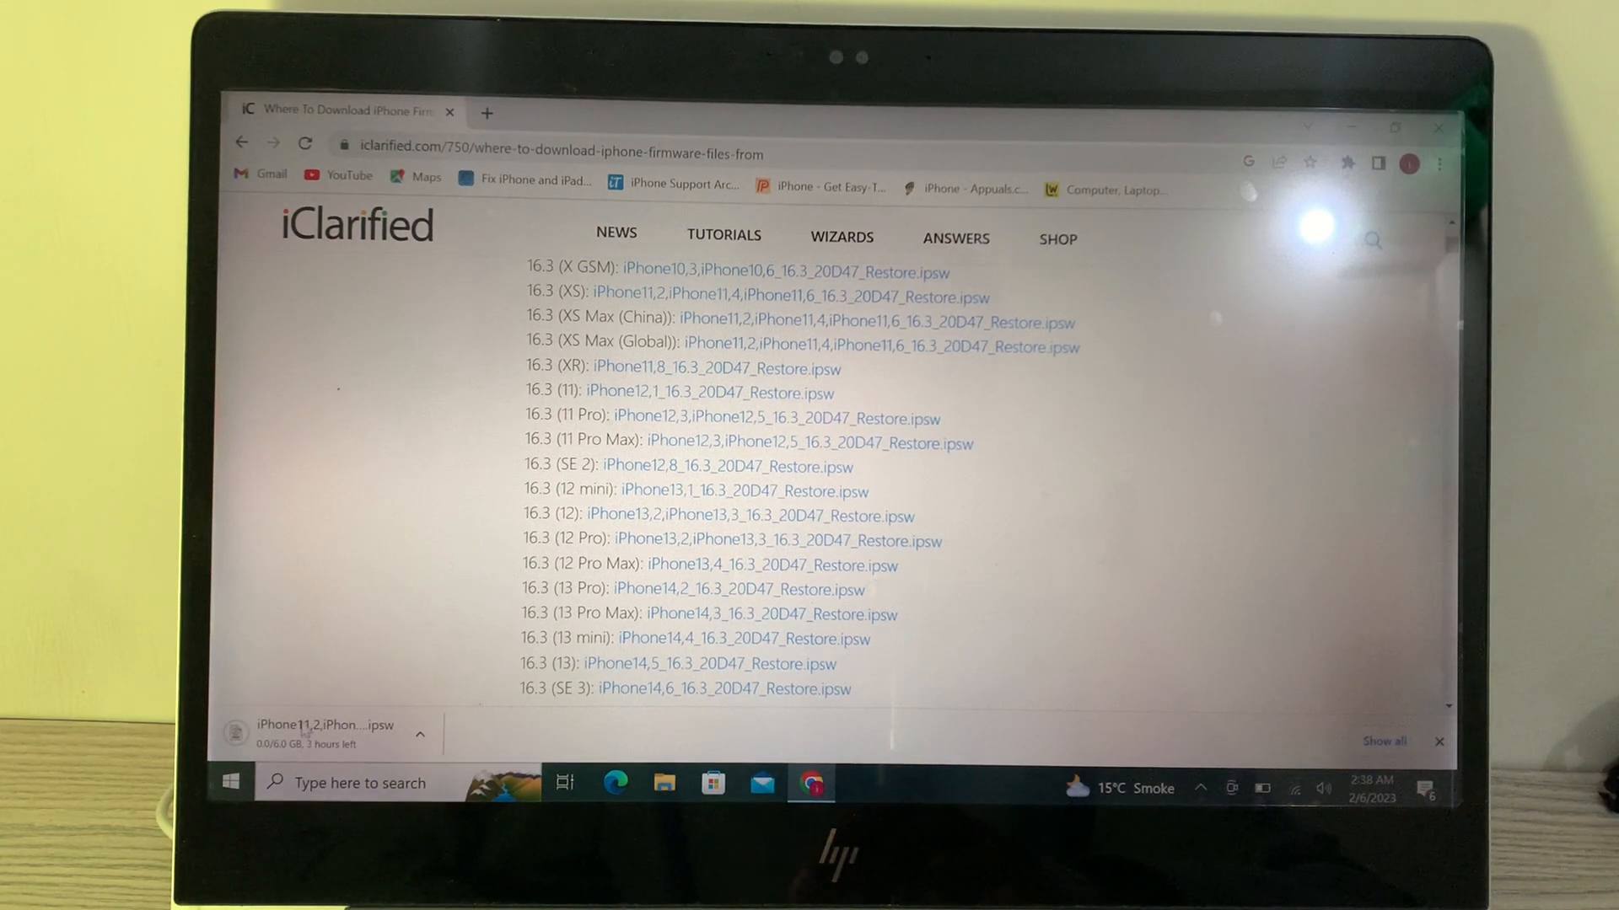
Step: Choose an option from the downloading firmware file's menu in Chrome's download bar
{"action": "left_click", "coordinate": [421, 735]}
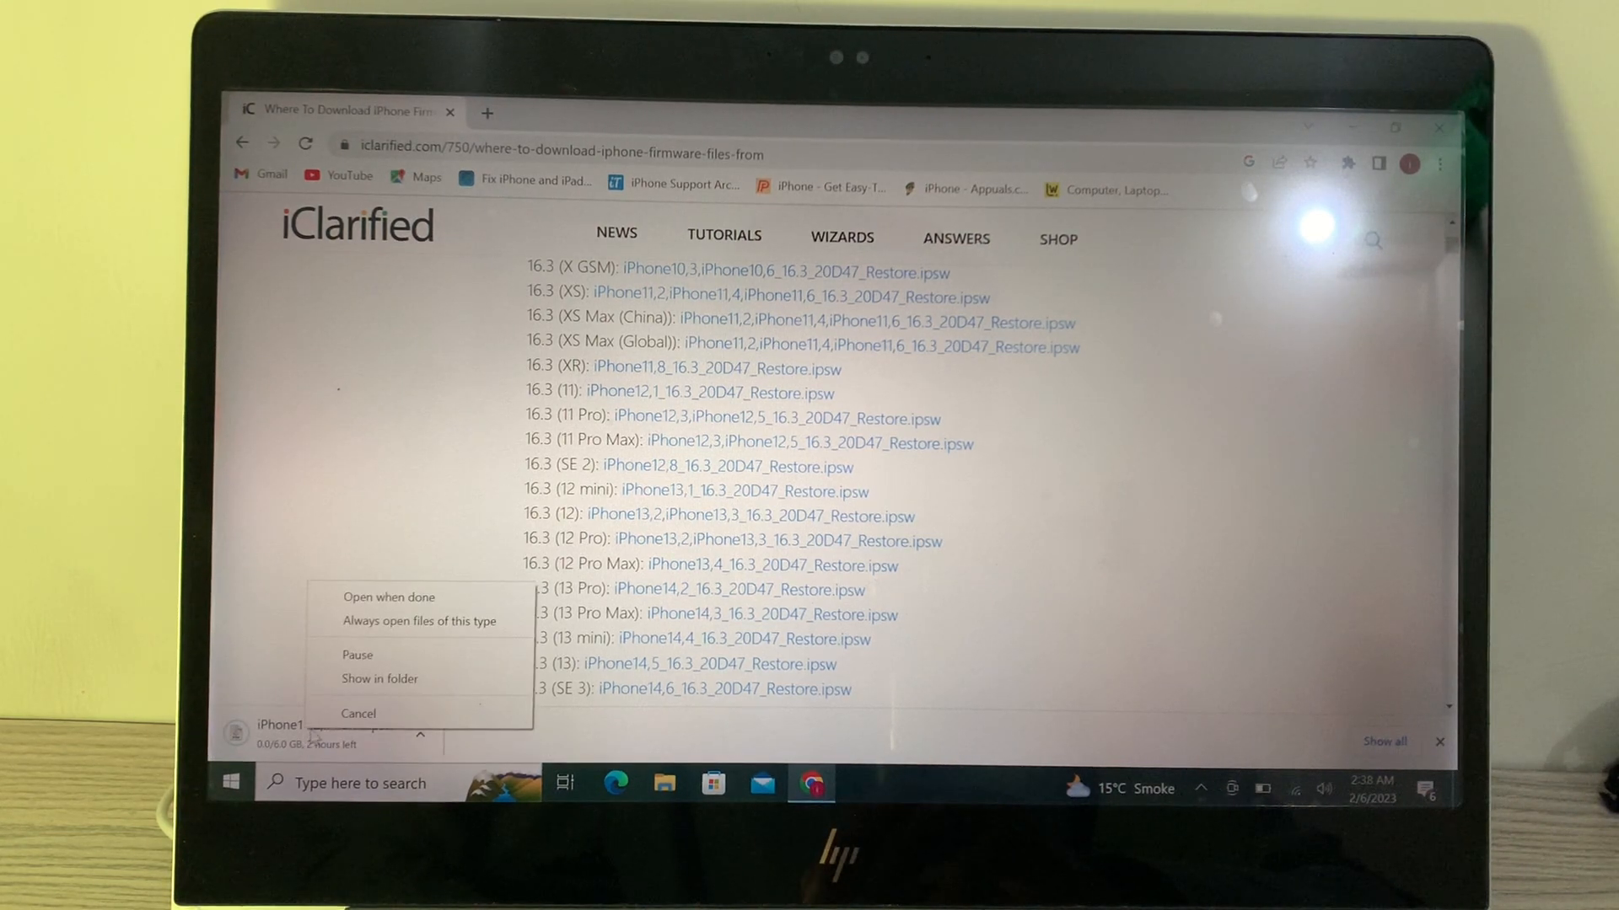
{"action": "left_click", "coordinate": [357, 714]}
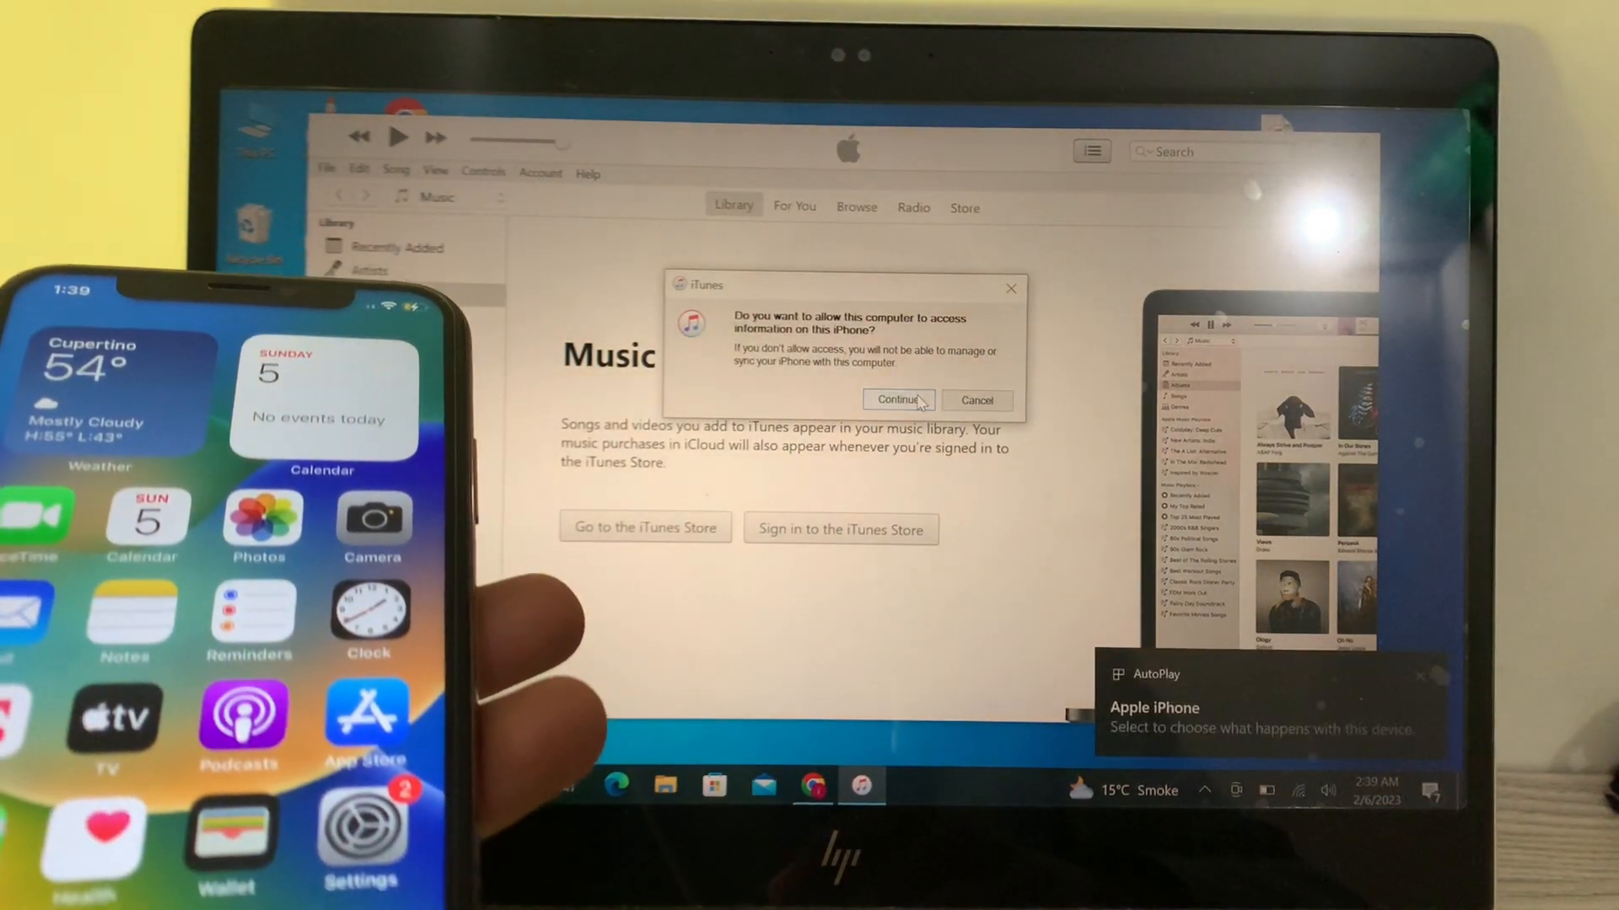
Step: Allow computer access to the iPhone XS and continue past the welcome and Sync with iTunes screens
{"action": "left_click", "coordinate": [899, 400]}
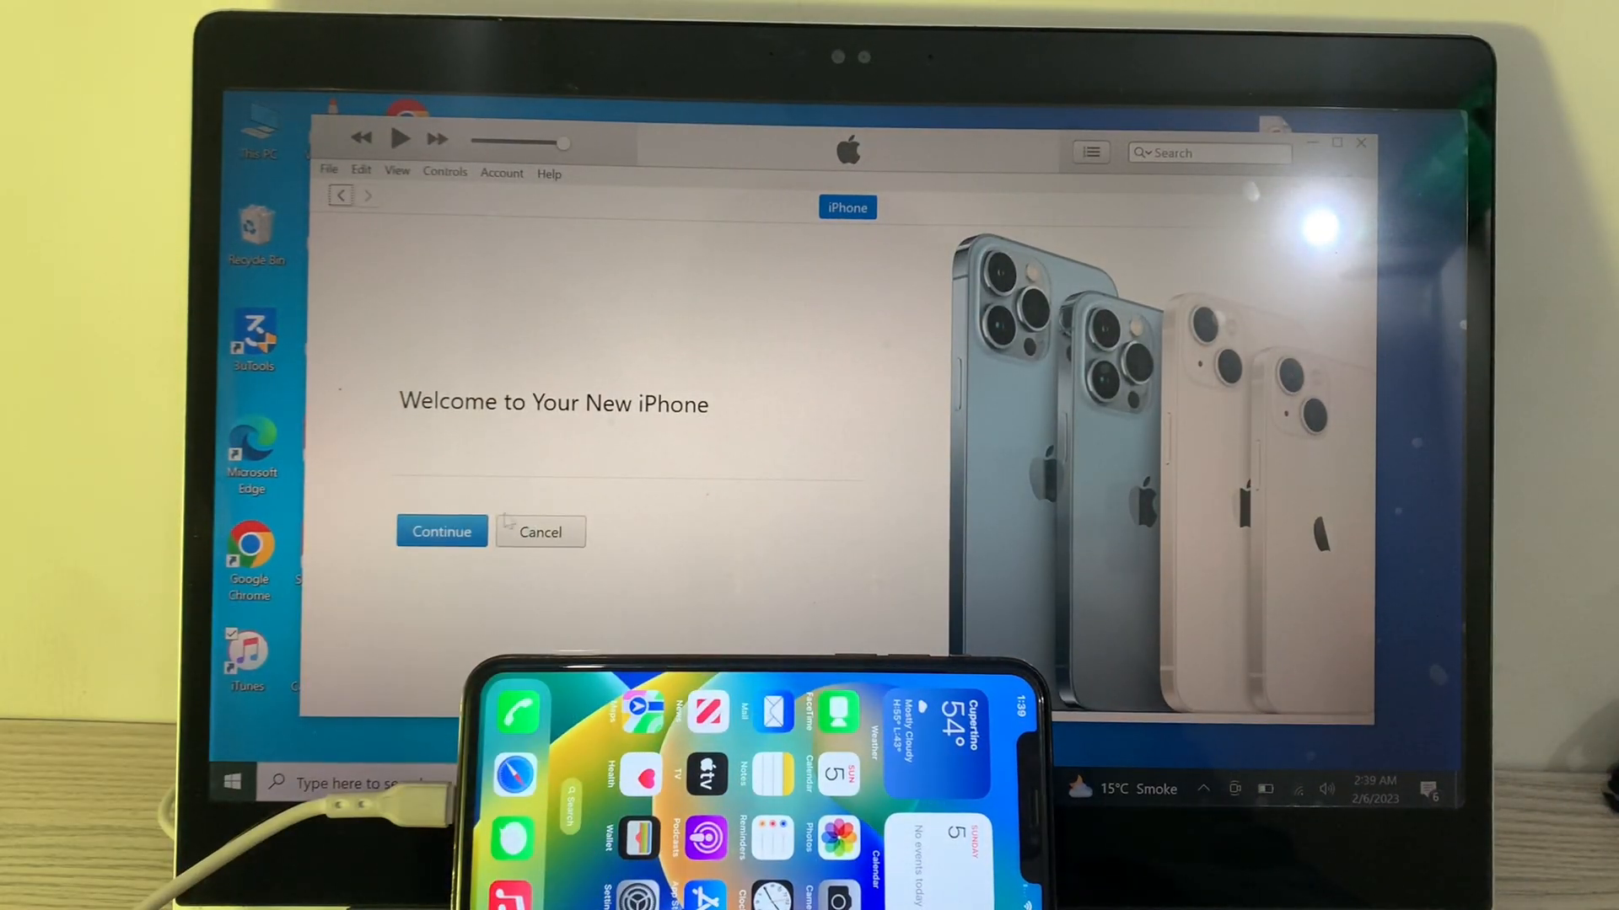
{"action": "left_click", "coordinate": [442, 531]}
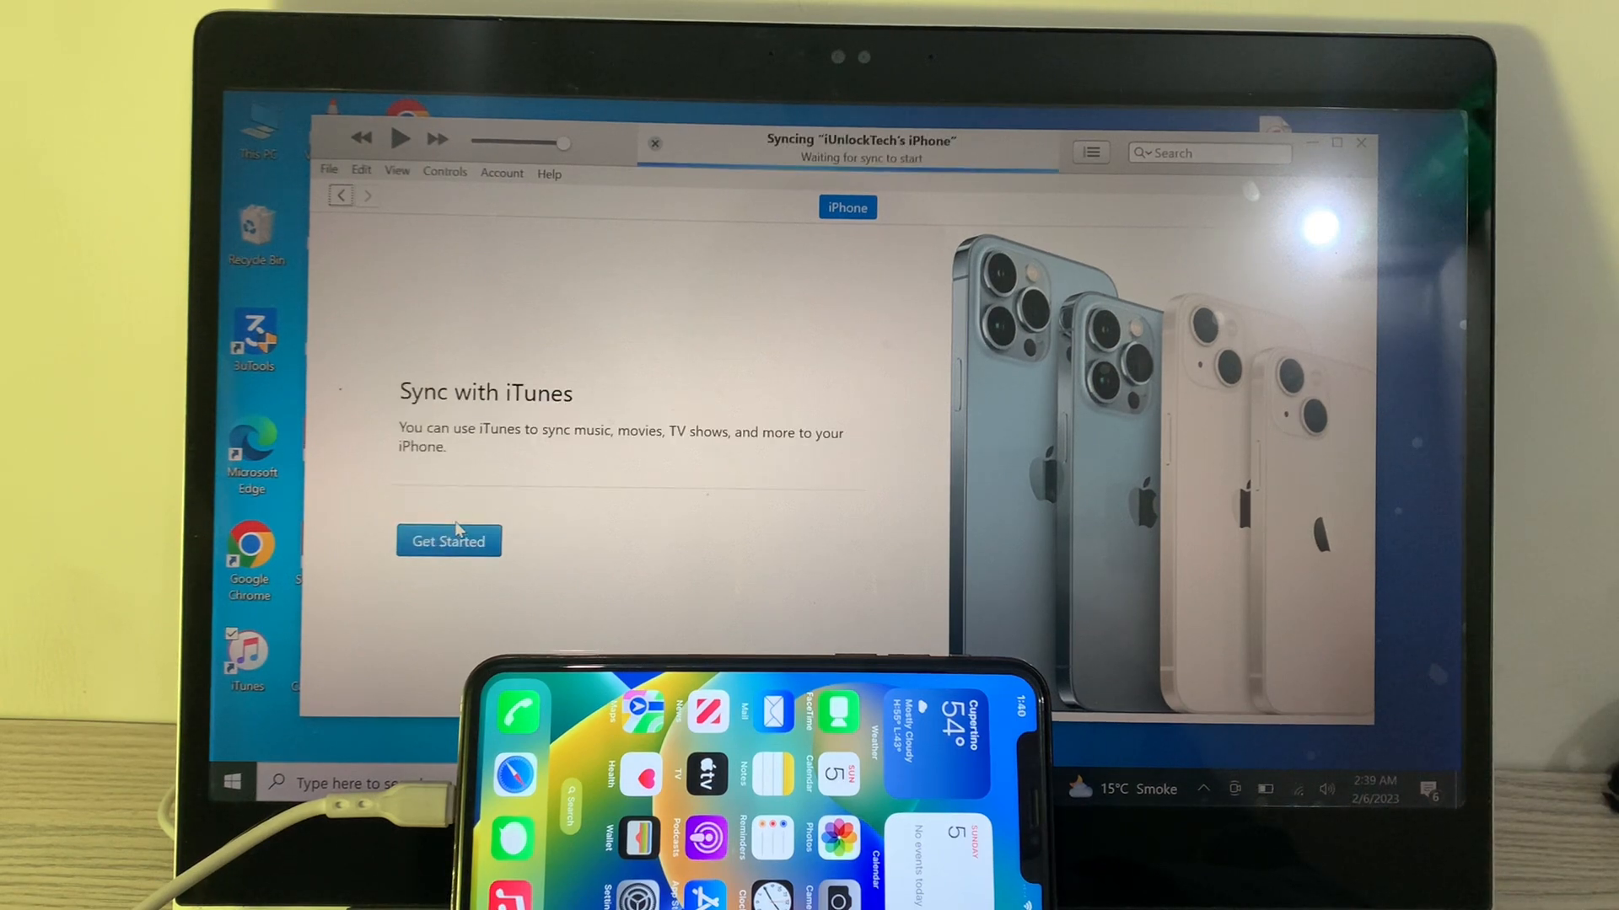
{"action": "left_click", "coordinate": [449, 541]}
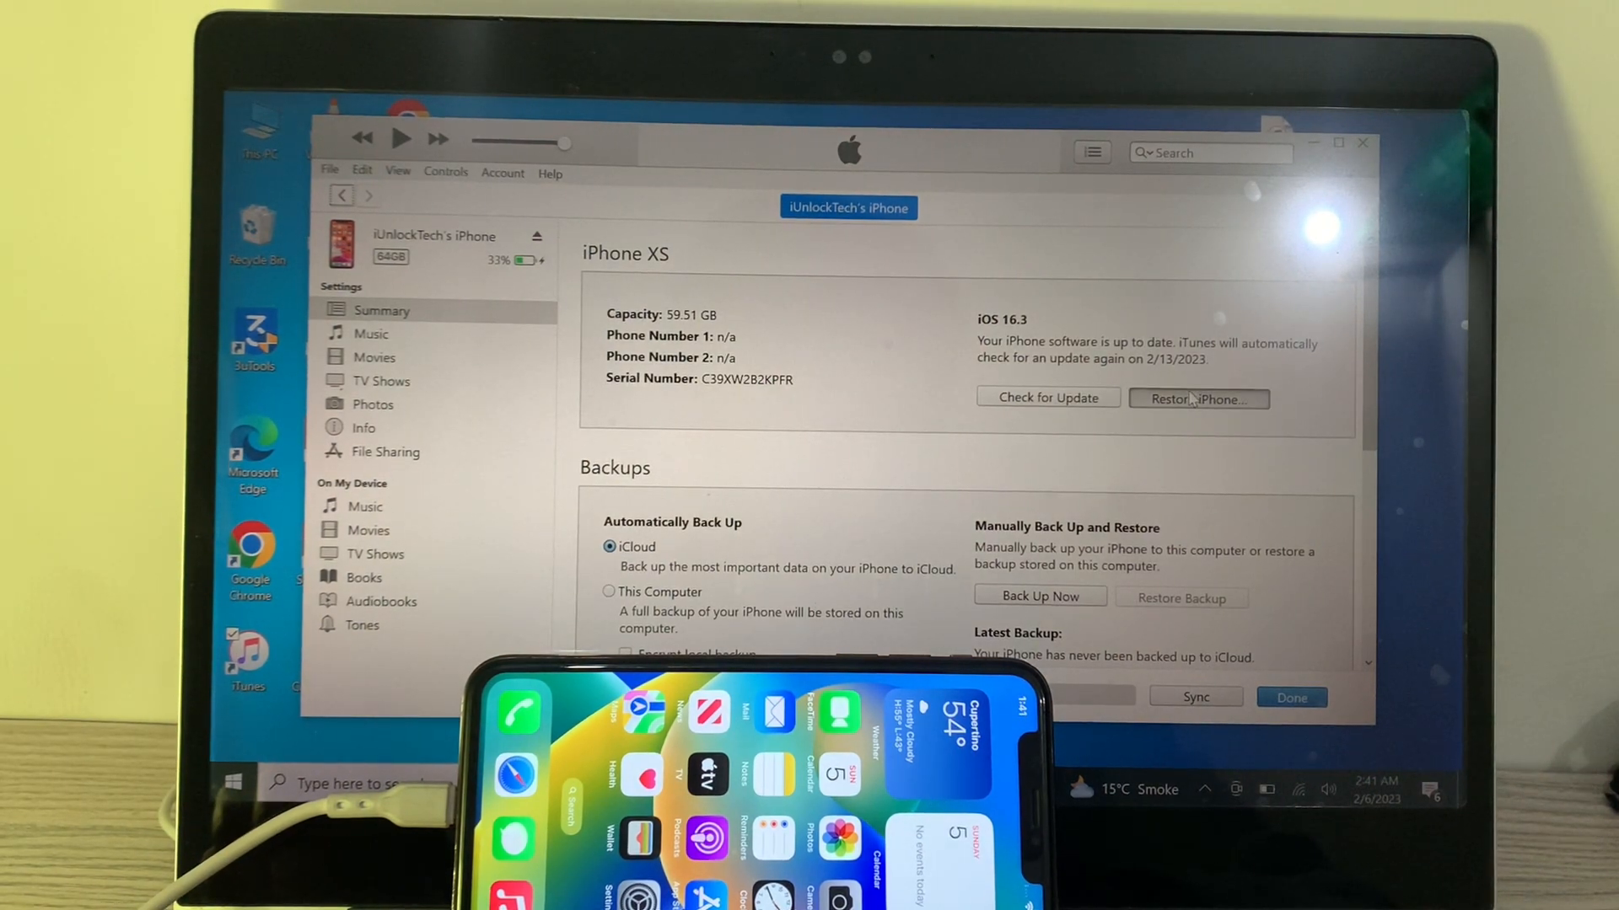
Step: Shift-click Restore iPhone, decline Sticky Keys, and load the iOS 16.3 .ipsw file
{"action": "left_click", "coordinate": [1198, 398]}
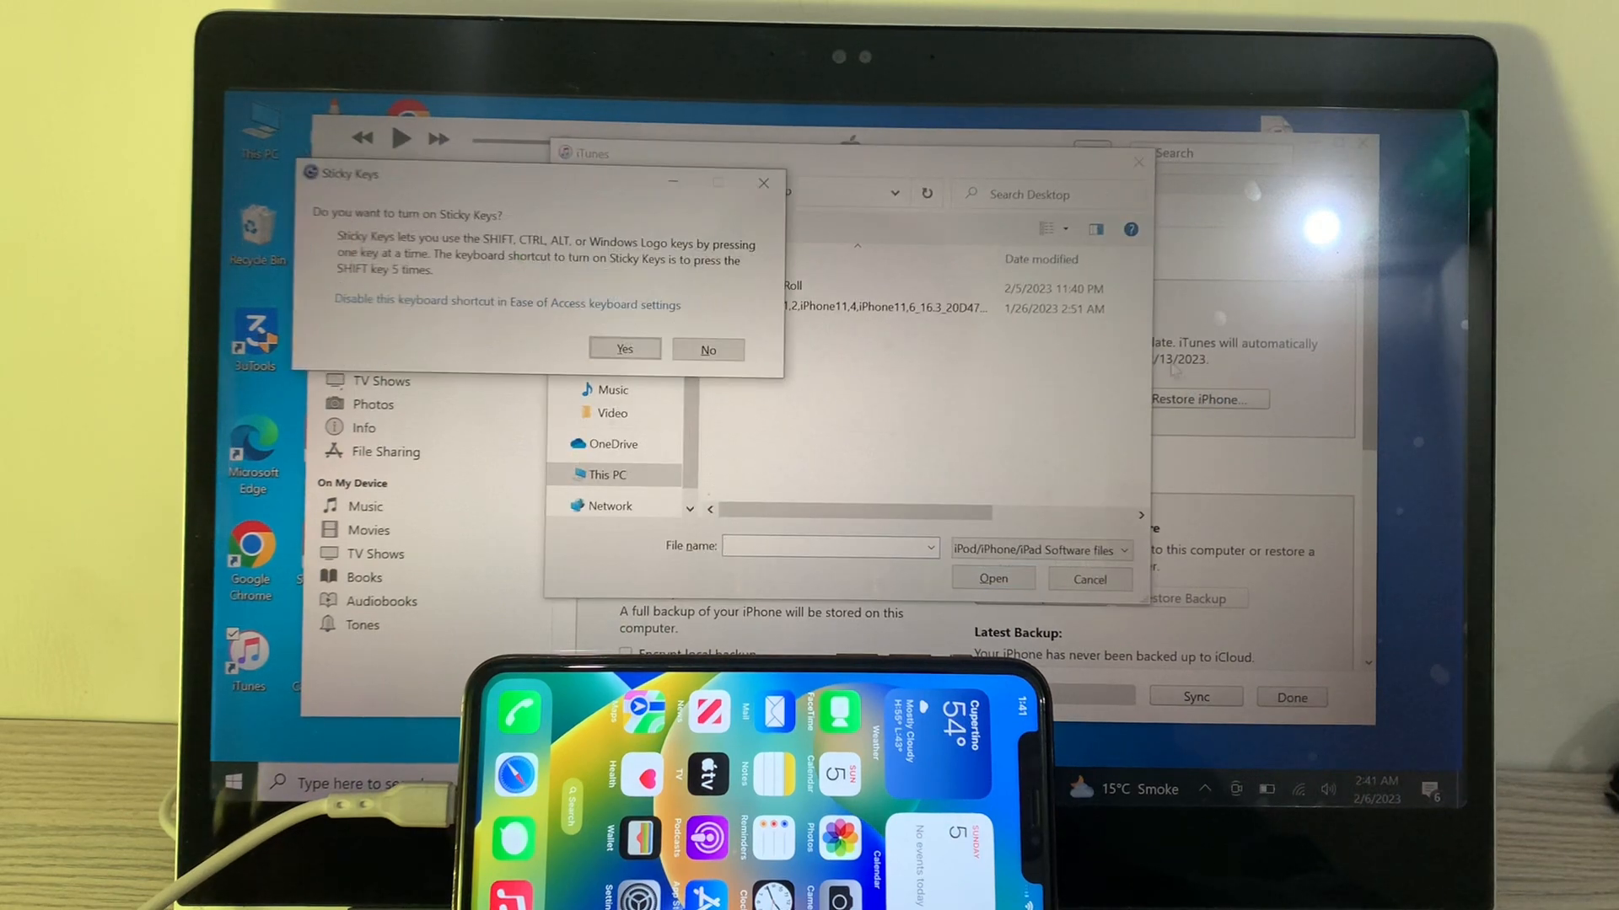
{"action": "left_click", "coordinate": [708, 349]}
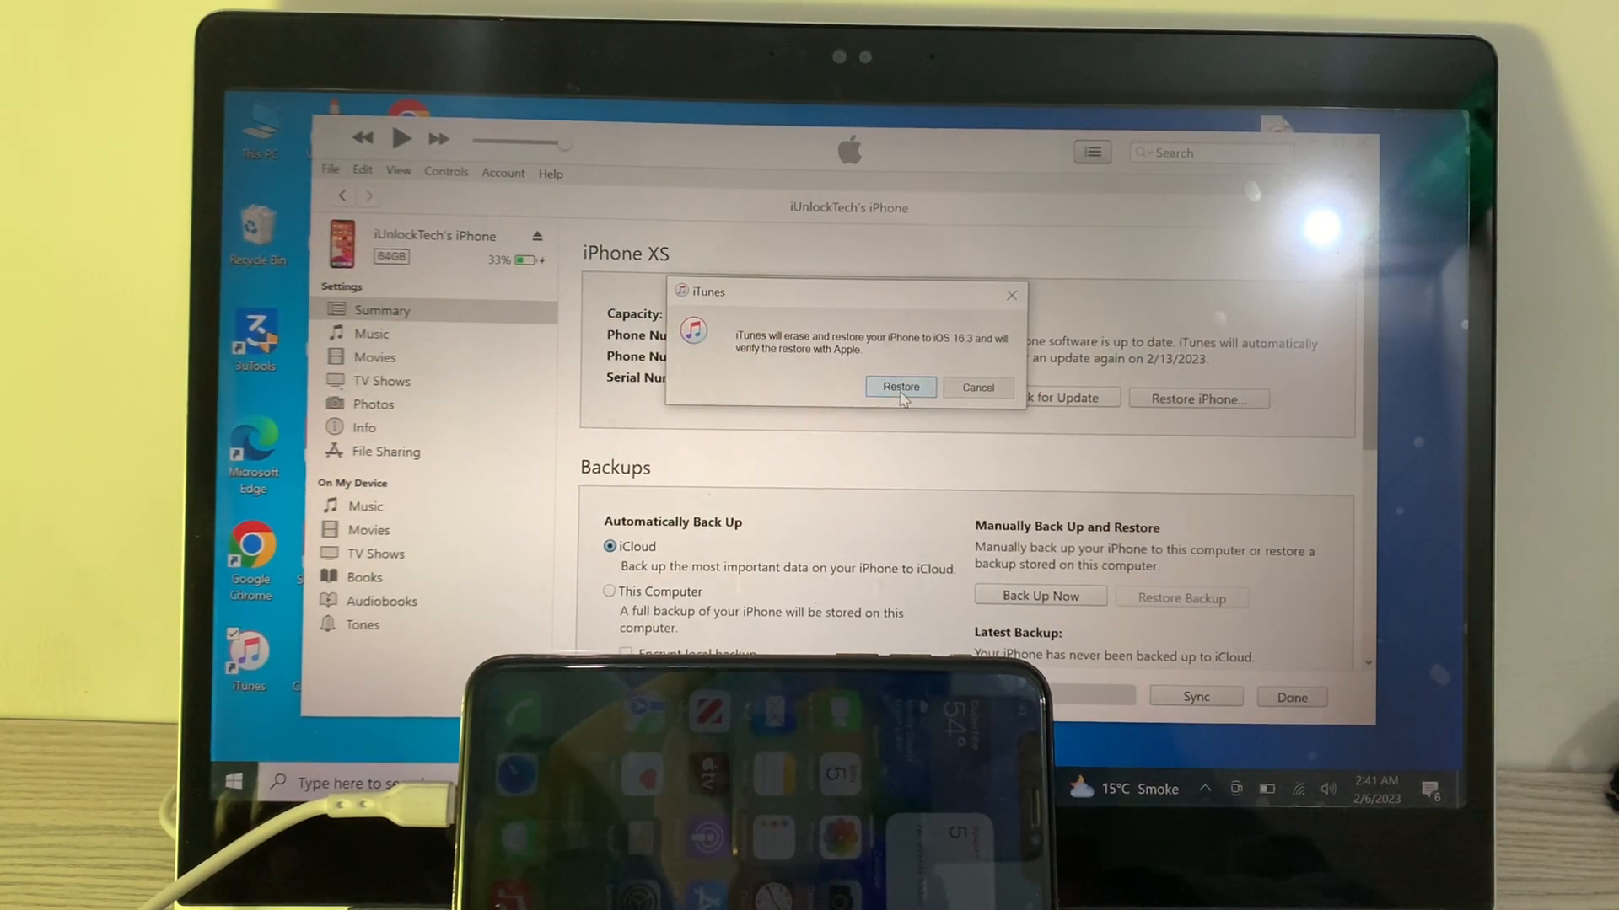
Step: Confirm erasing and restoring the iPhone XS to iOS 16.3 so extraction begins
{"action": "left_click", "coordinate": [900, 386]}
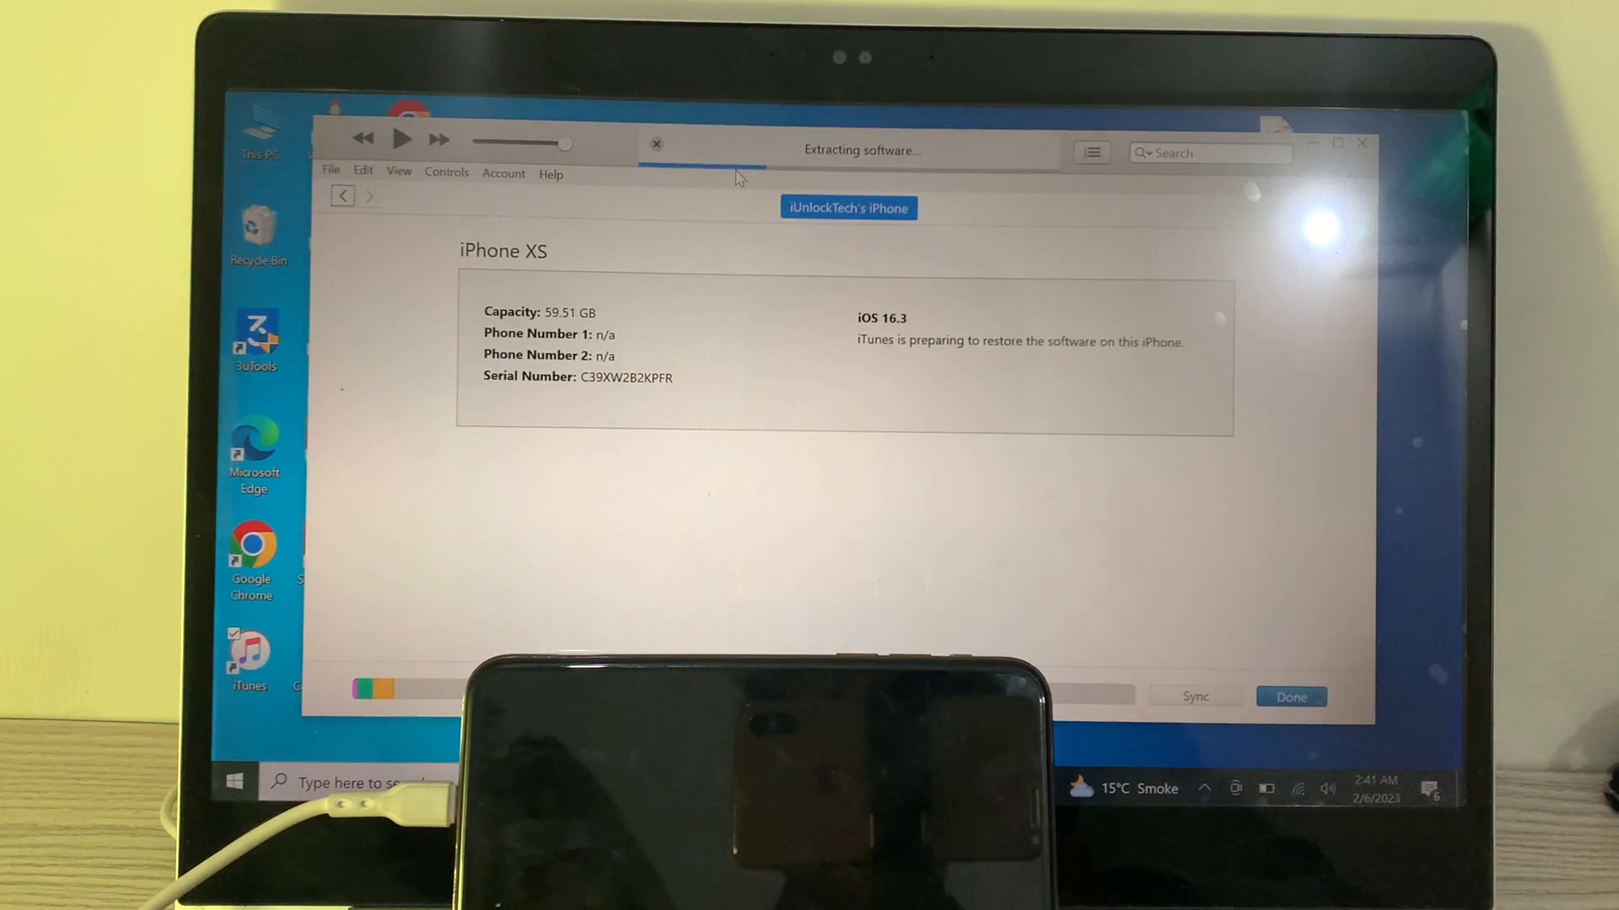